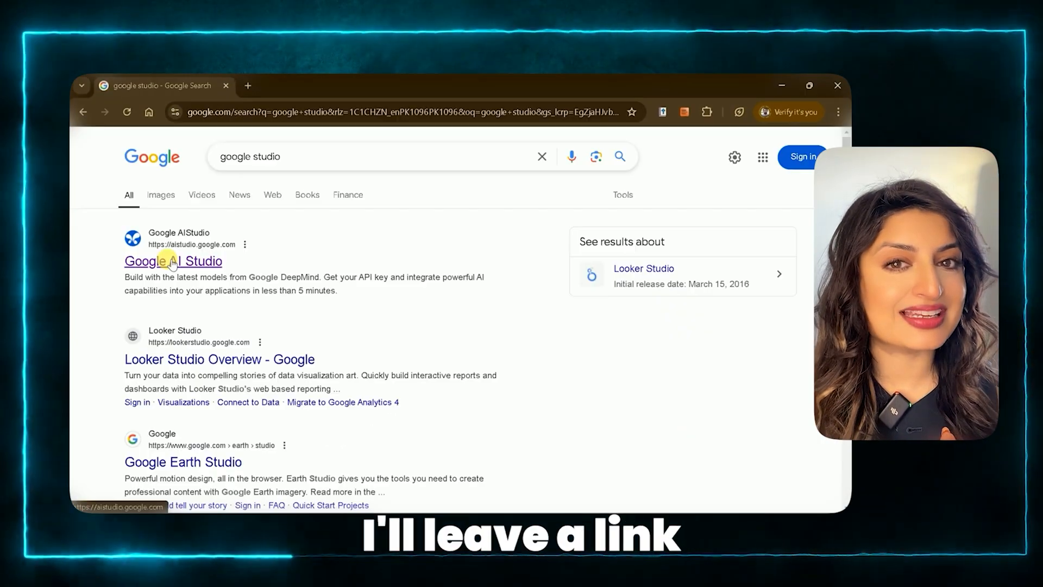
- Go to the Google AI Studio website from the 'google studio' search results
{"action": "left_click", "coordinate": [173, 260]}
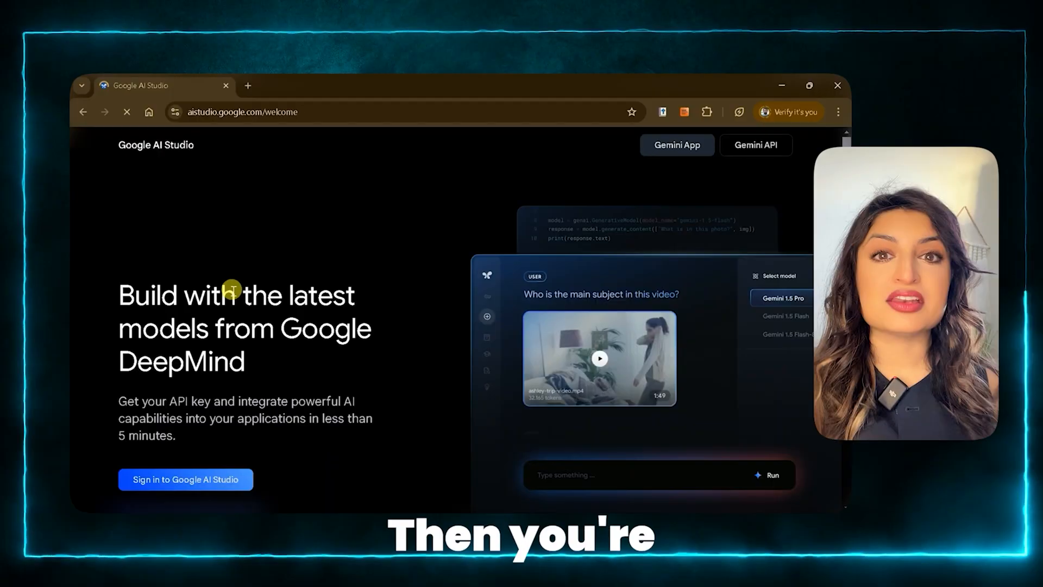
- Sign in to Google AI Studio and land on a new untitled prompt workspace
{"action": "left_click", "coordinate": [186, 479]}
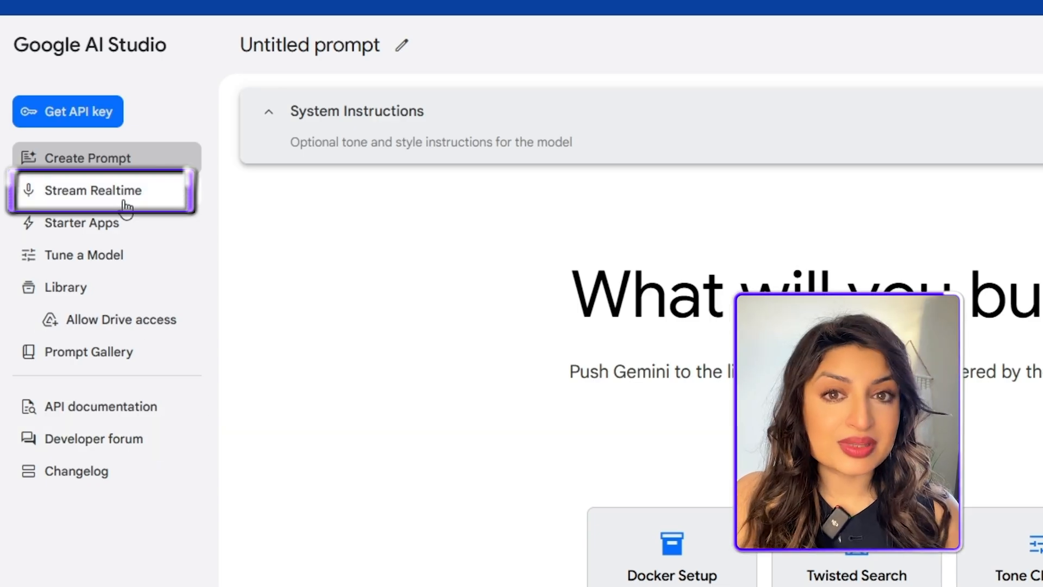
- Switch to the Stream Realtime page for a live Gemini session
{"action": "left_click", "coordinate": [100, 191]}
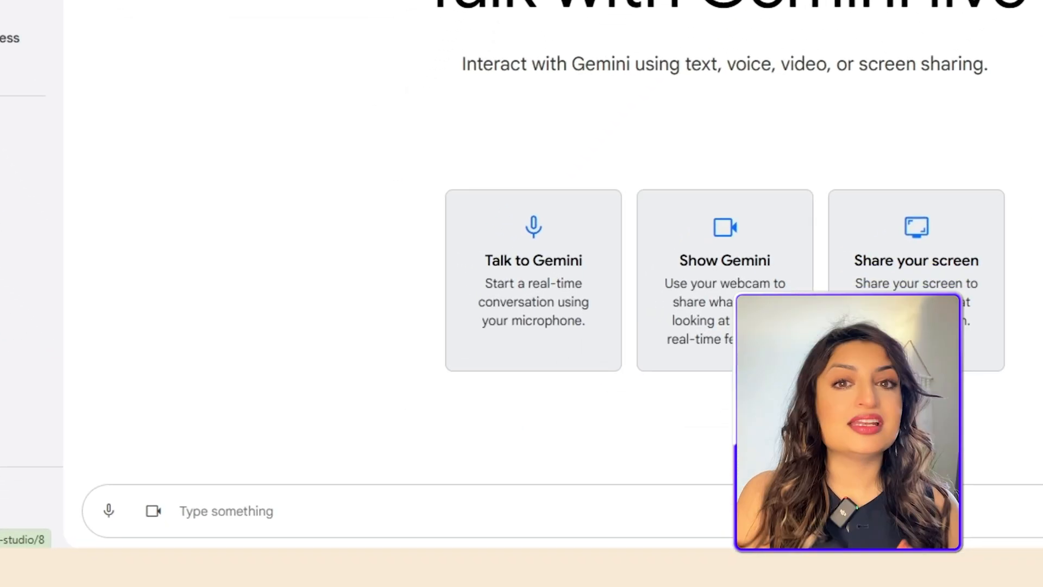
- Start a microphone conversation with Gemini and share Entire Screen 2 as its video feed
{"action": "left_click", "coordinate": [107, 510]}
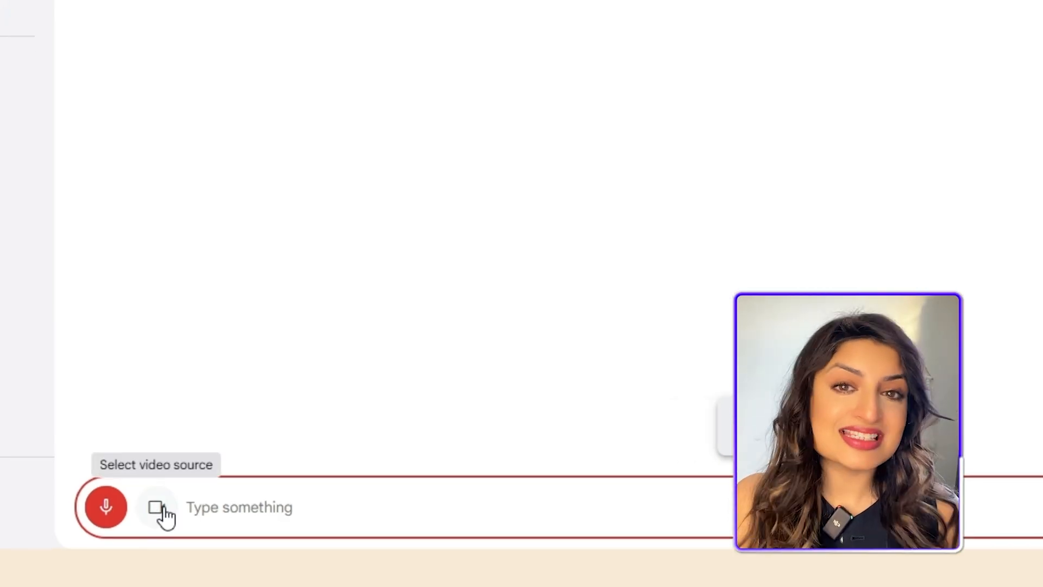
{"action": "left_click", "coordinate": [160, 507]}
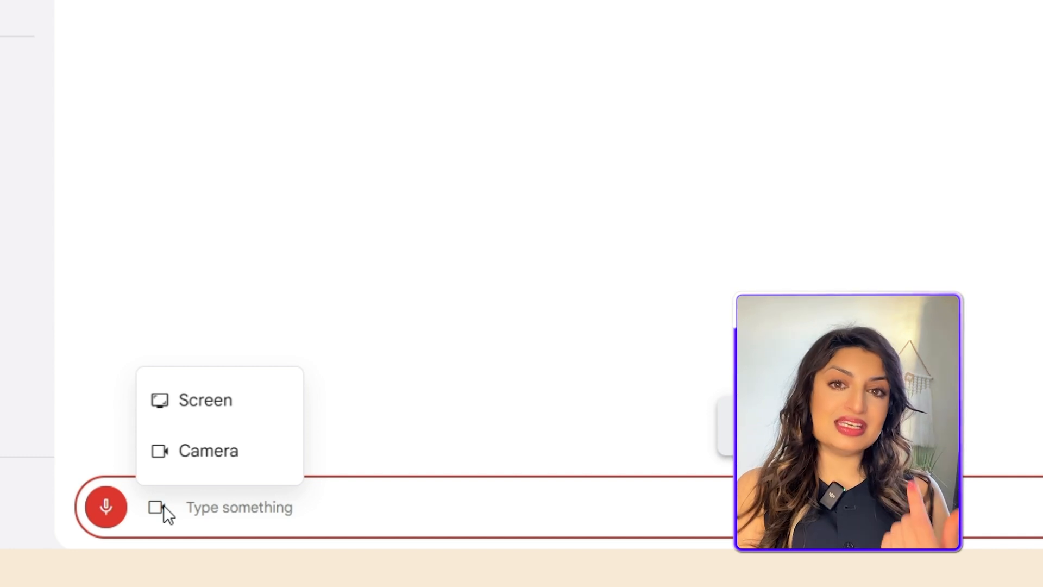
{"action": "left_click", "coordinate": [208, 450]}
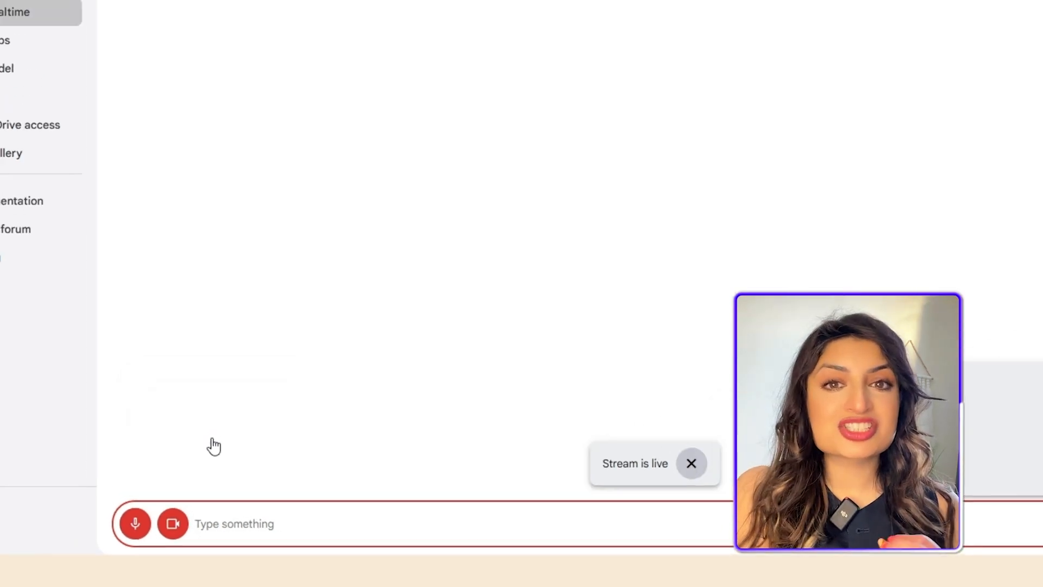
{"action": "left_click", "coordinate": [173, 524]}
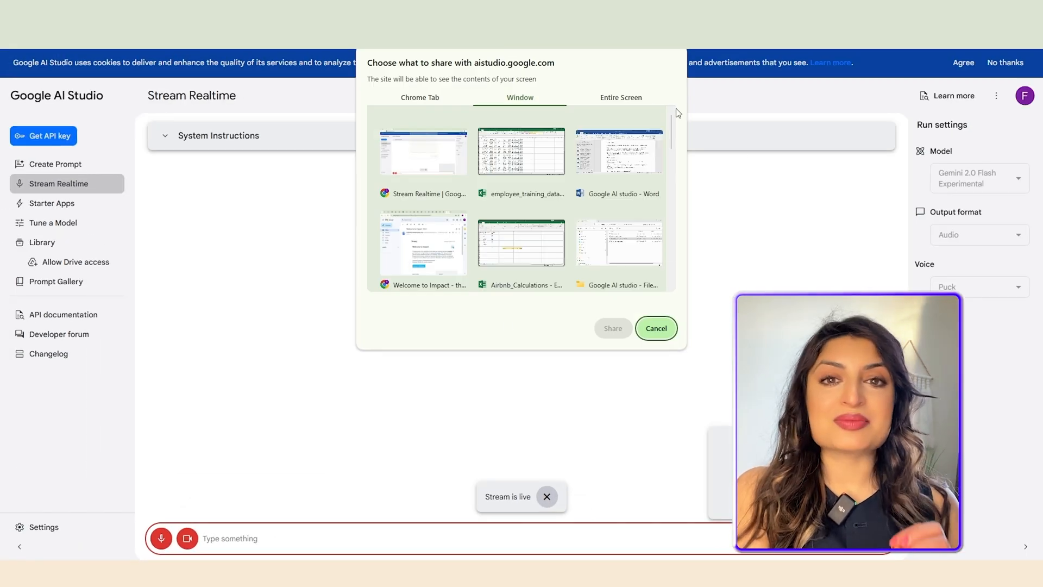
{"action": "left_click", "coordinate": [621, 97]}
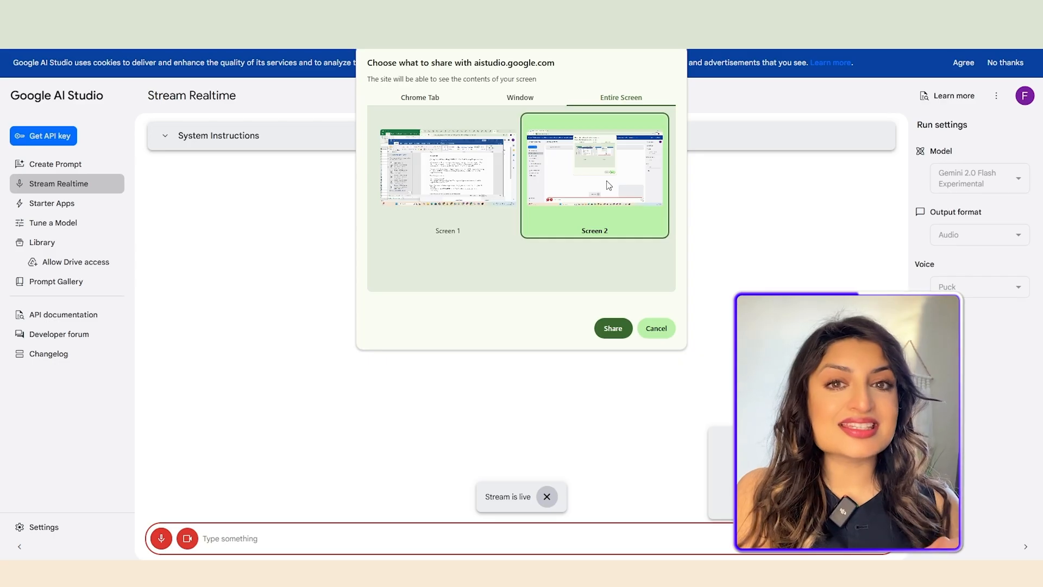
{"action": "mouse_move", "coordinate": [610, 310]}
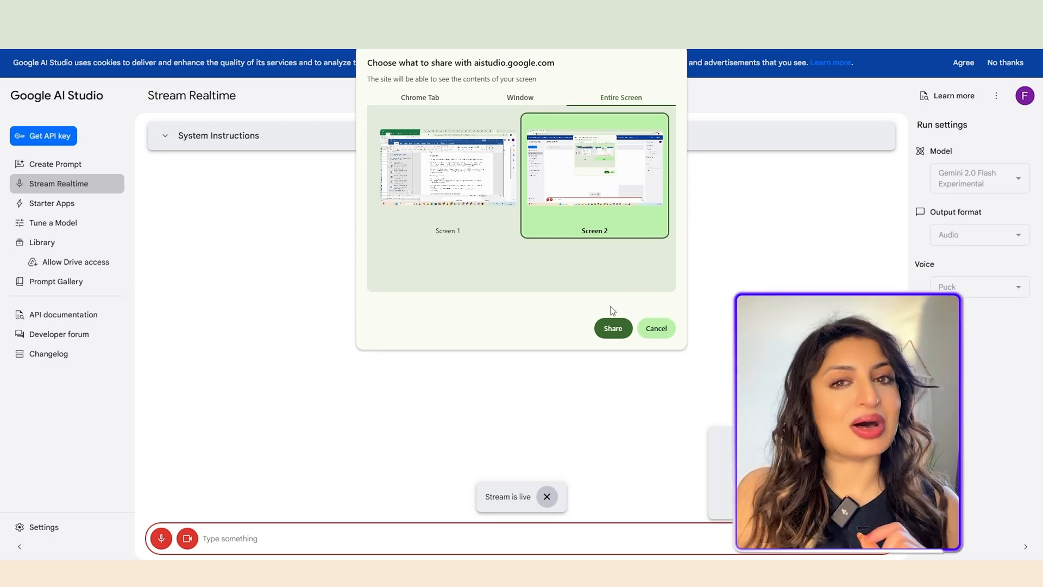
{"action": "left_click", "coordinate": [611, 328]}
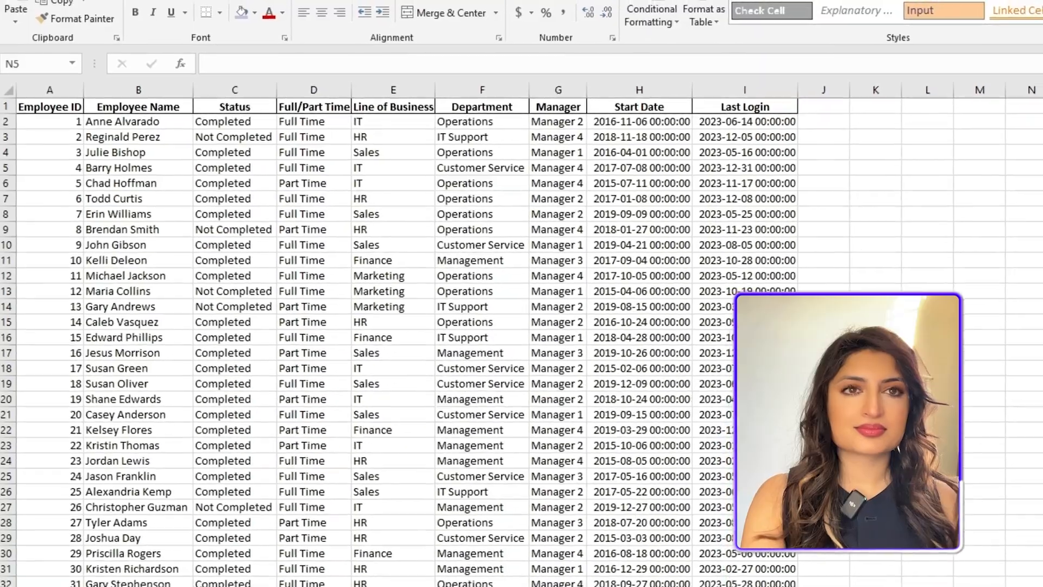
- Scroll through the employee_training_data sheet's status, department and manager columns
{"action": "scroll", "scroll_direction": "down", "scroll_amount": 3}
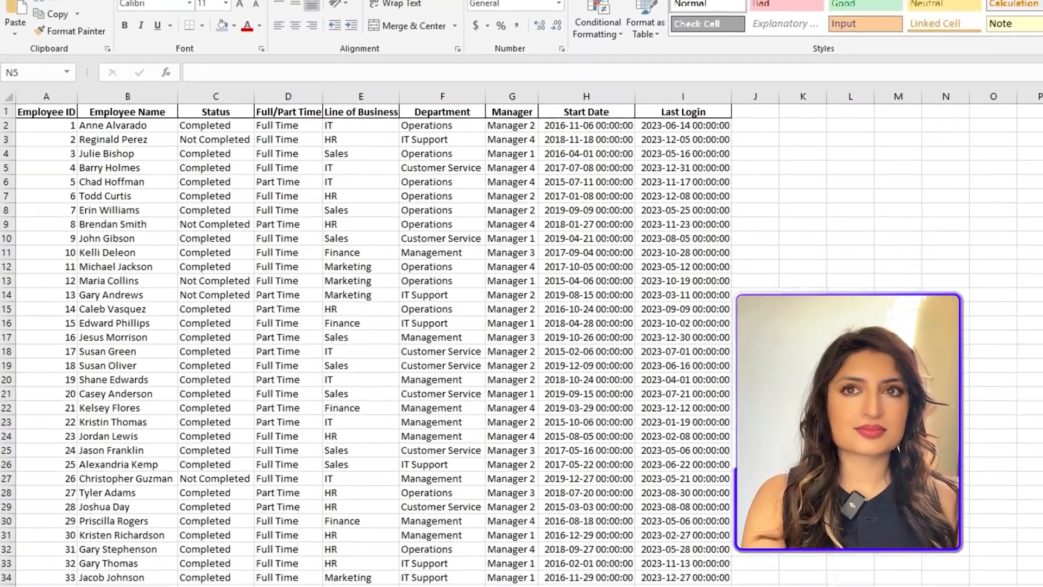
{"action": "scroll", "scroll_direction": "down", "scroll_amount": 3}
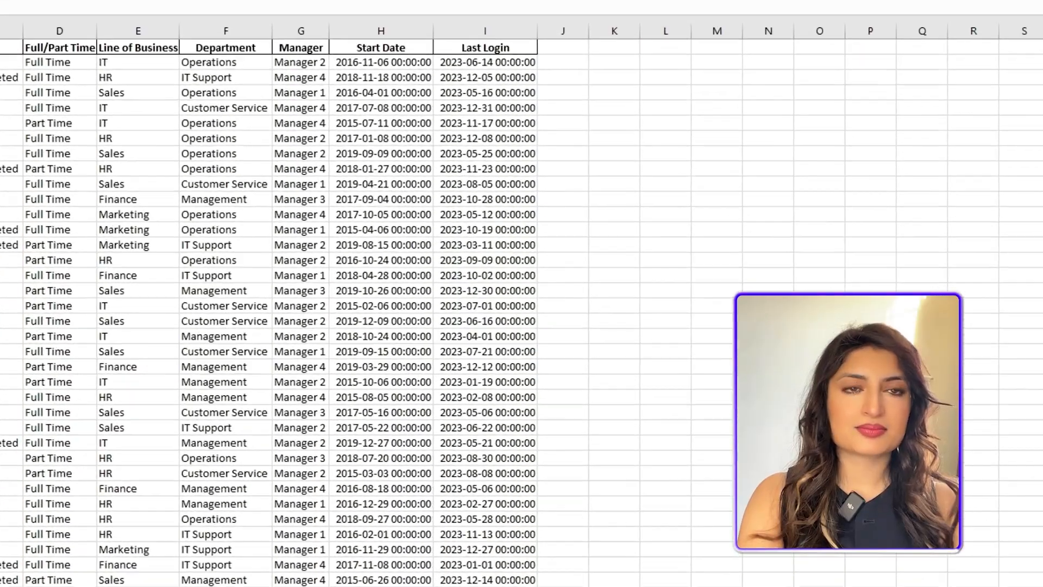
- Enter a COUNTIF over the whole Status column C in K6, returning 76
{"action": "scroll", "scroll_direction": "down", "scroll_amount": 3}
{"action": "type", "text": "="}
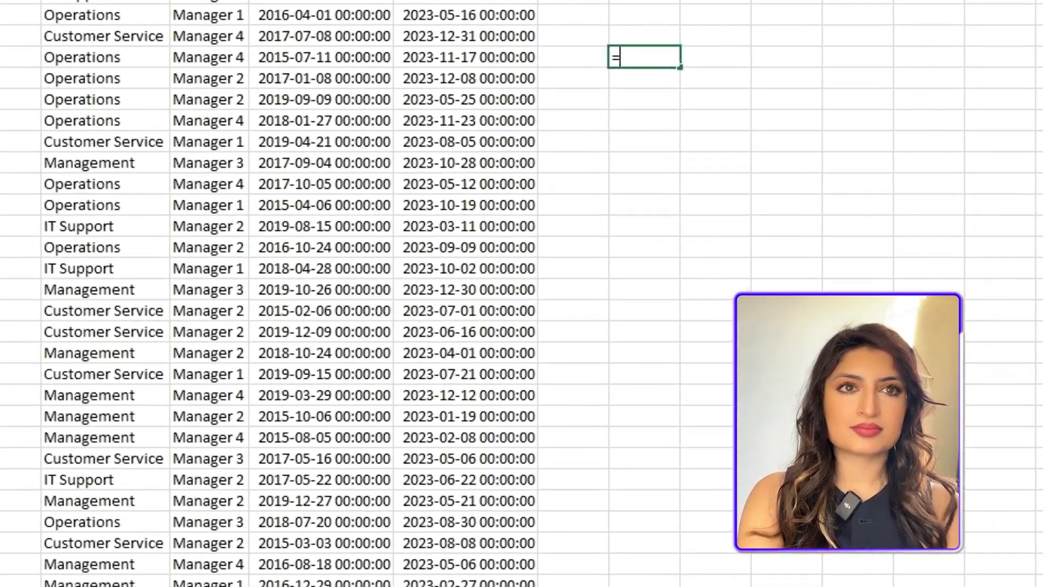
{"action": "type", "text": "COUNTIF("}
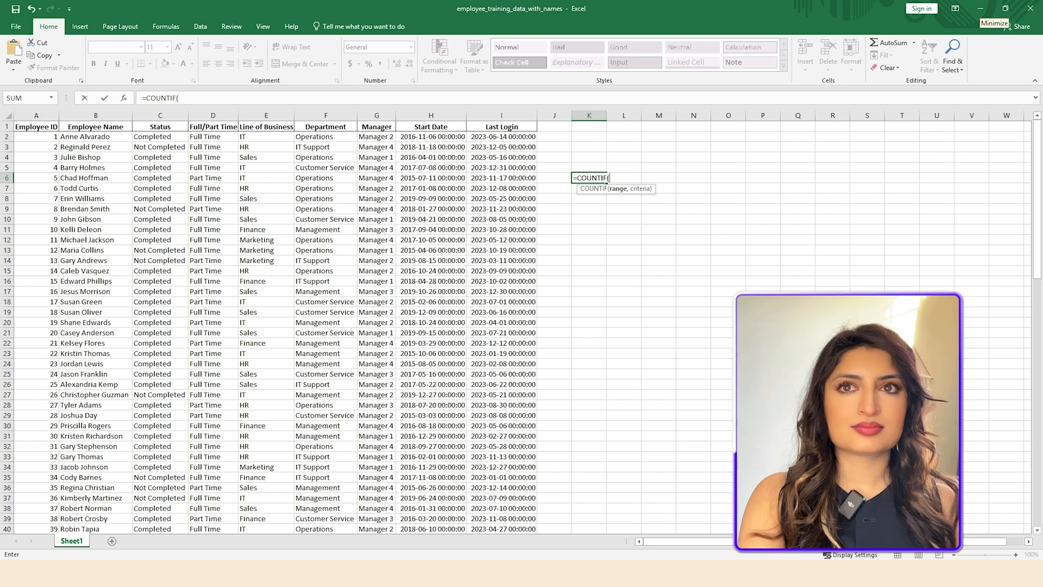
{"action": "left_click", "coordinate": [159, 137]}
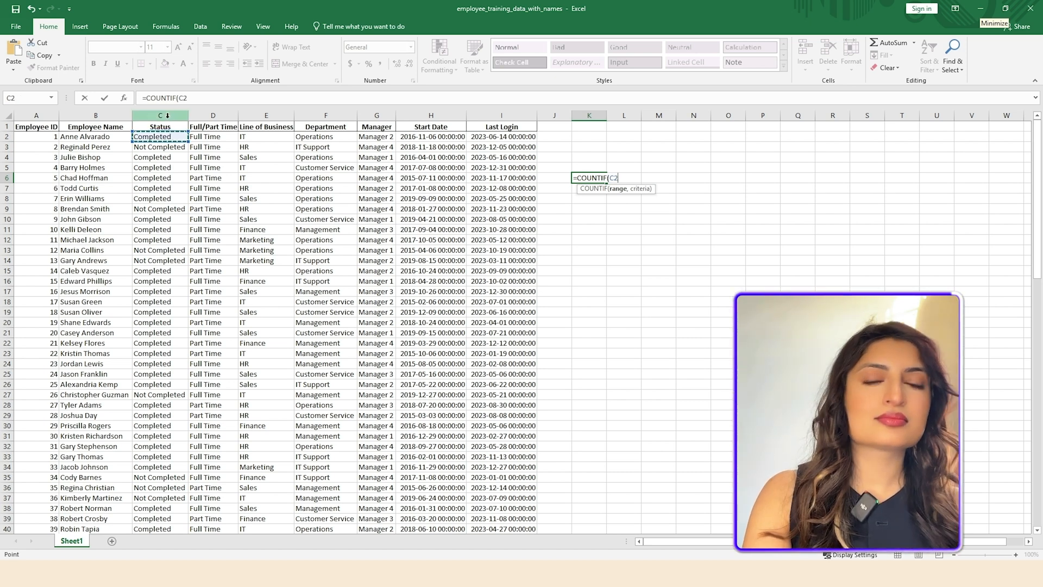
{"action": "left_click", "coordinate": [158, 115]}
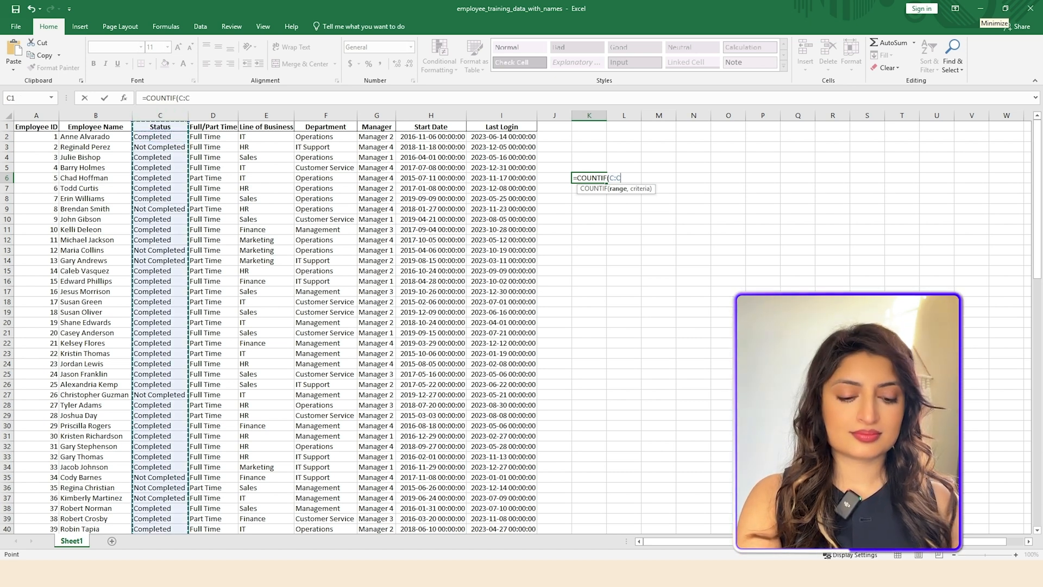
{"action": "type", "text": ","}
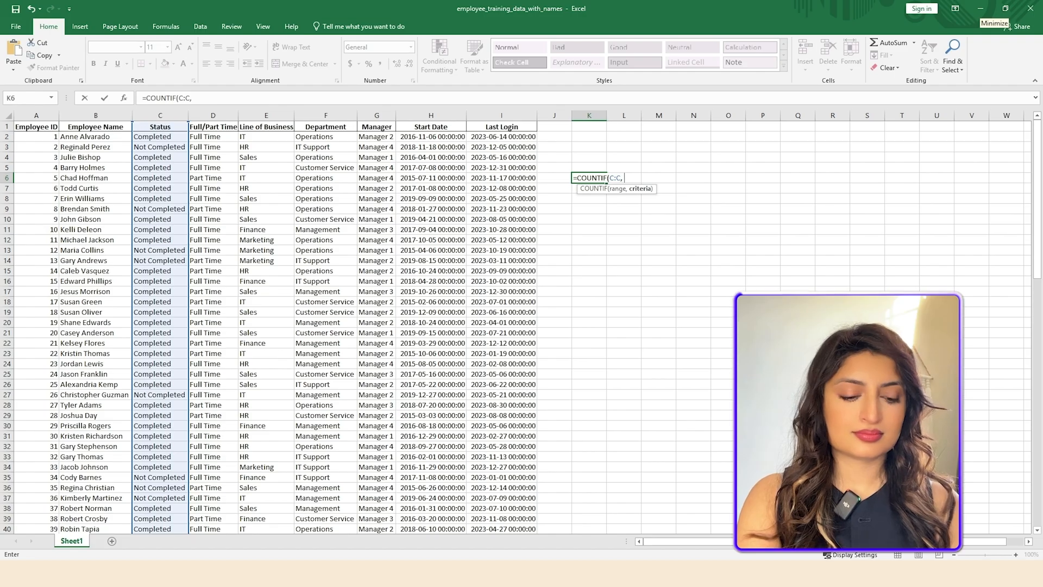
{"action": "type", "text": "\""}
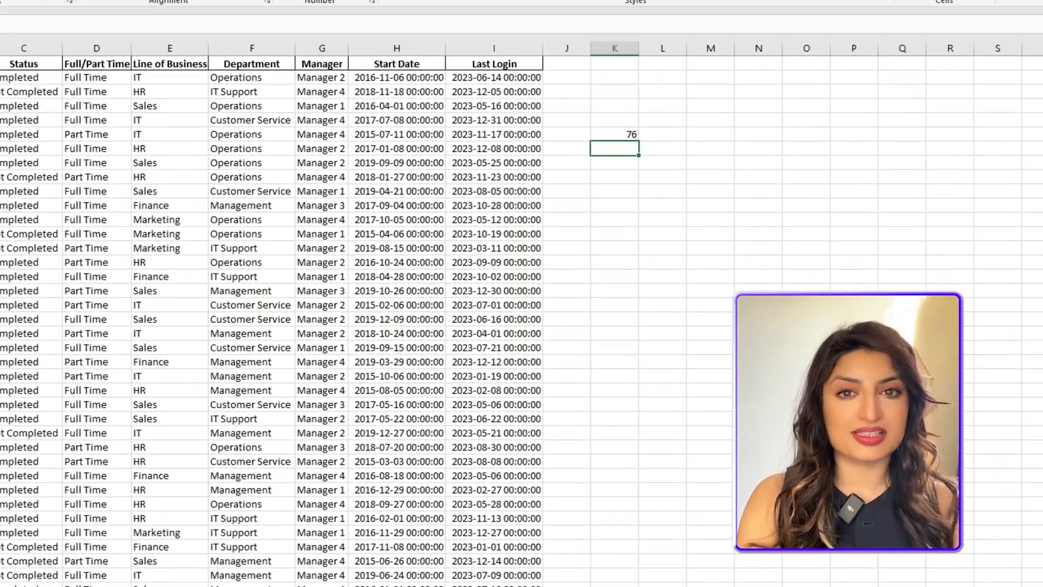
- Enter =COUNTIF(C:C,"Not Completed") in K7 to get 24, with Completed and Not Completed labels beside the counts
{"action": "scroll", "scroll_direction": "right", "scroll_amount": 3}
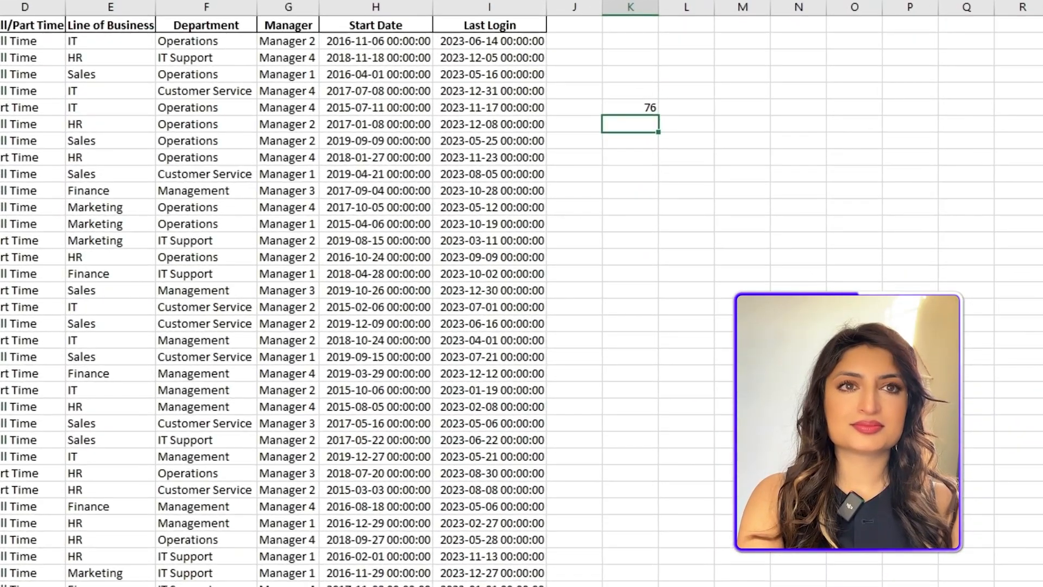
{"action": "type", "text": "="}
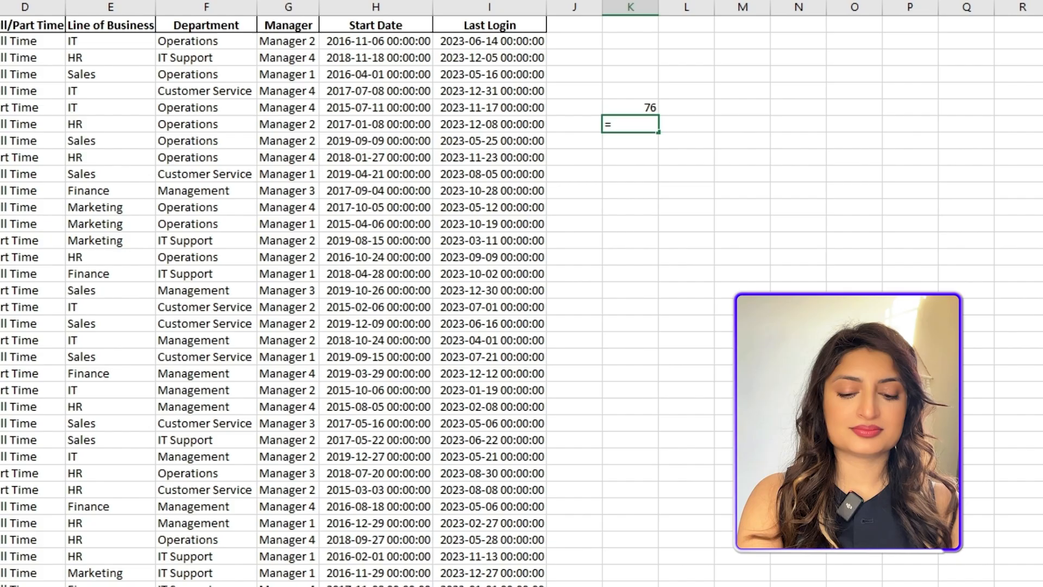
{"action": "type", "text": "COUNTIF("}
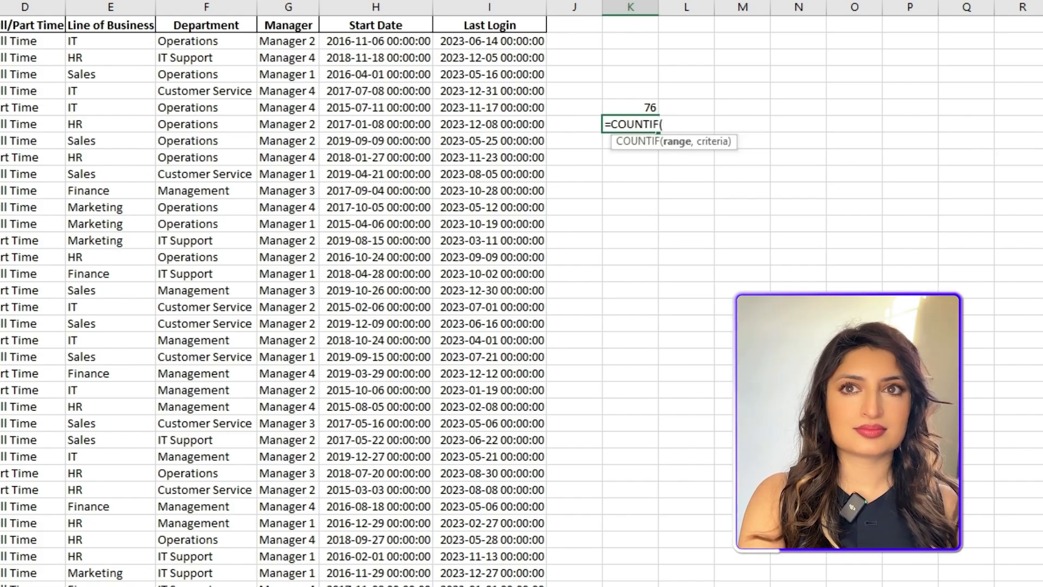
{"action": "type", "text": "C:C"}
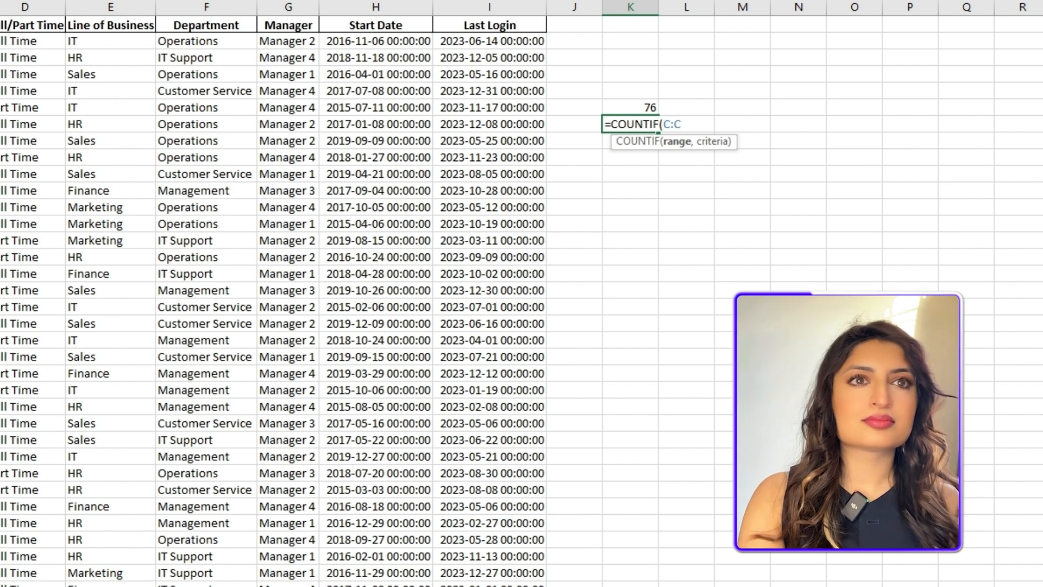
{"action": "type", "text": ","}
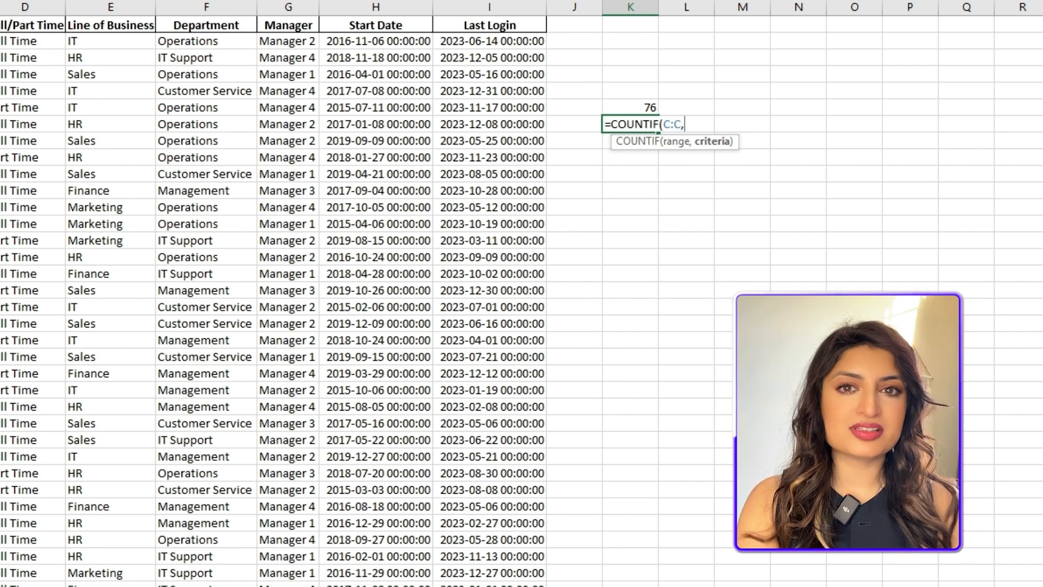
{"action": "type", "text": "\"Not"}
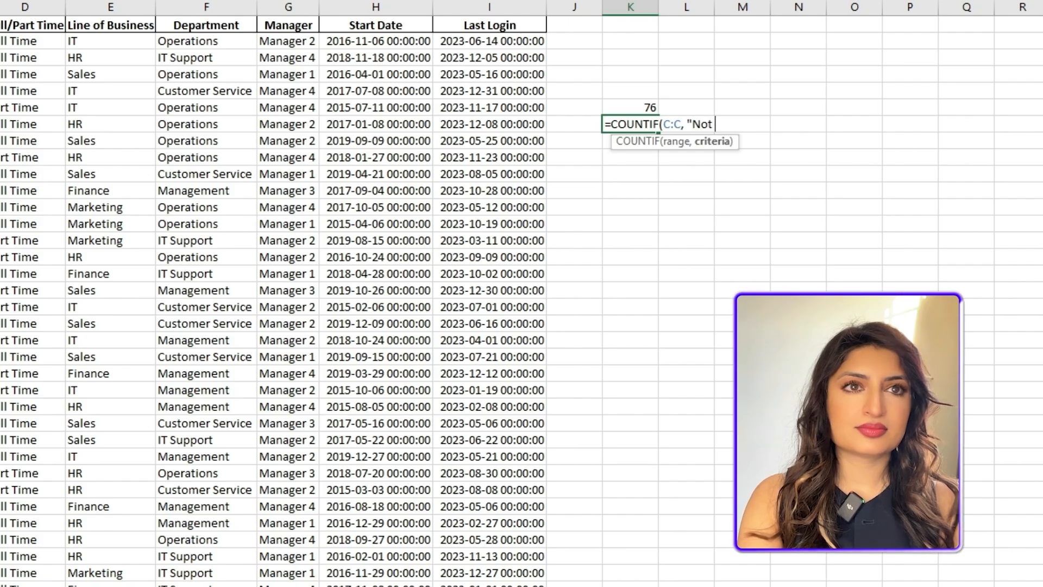
{"action": "type", "text": "Completed"}
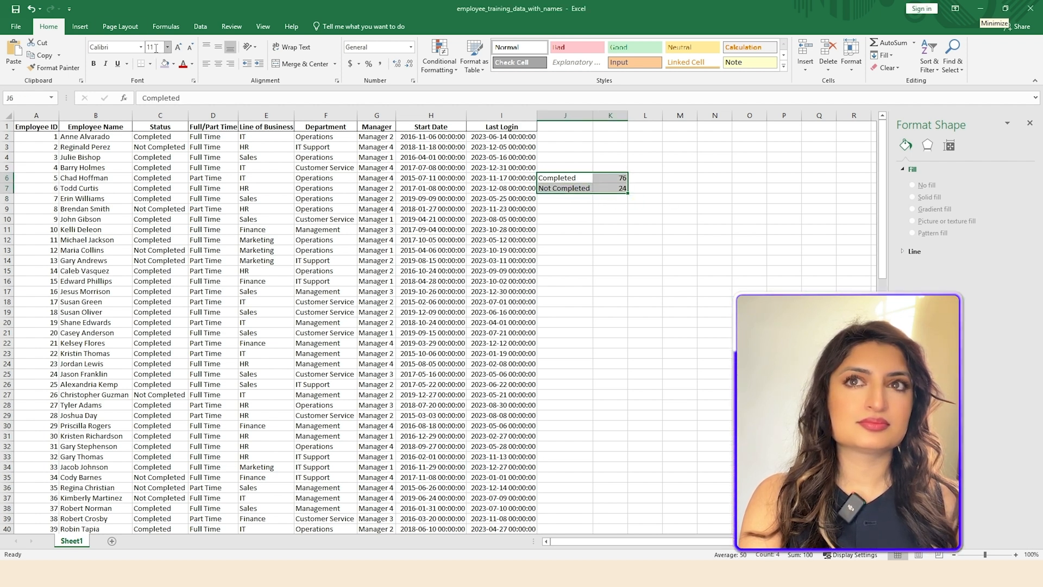
- Insert a 2-D Pie chart of the Completed (76) and Not Completed (24) totals
{"action": "left_click", "coordinate": [79, 26]}
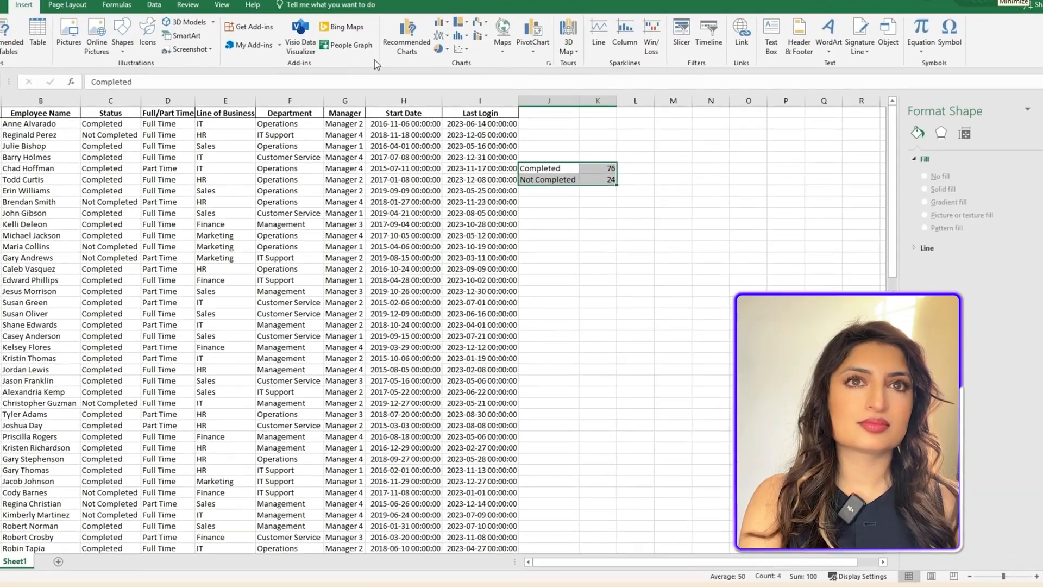
{"action": "left_click", "coordinate": [402, 37]}
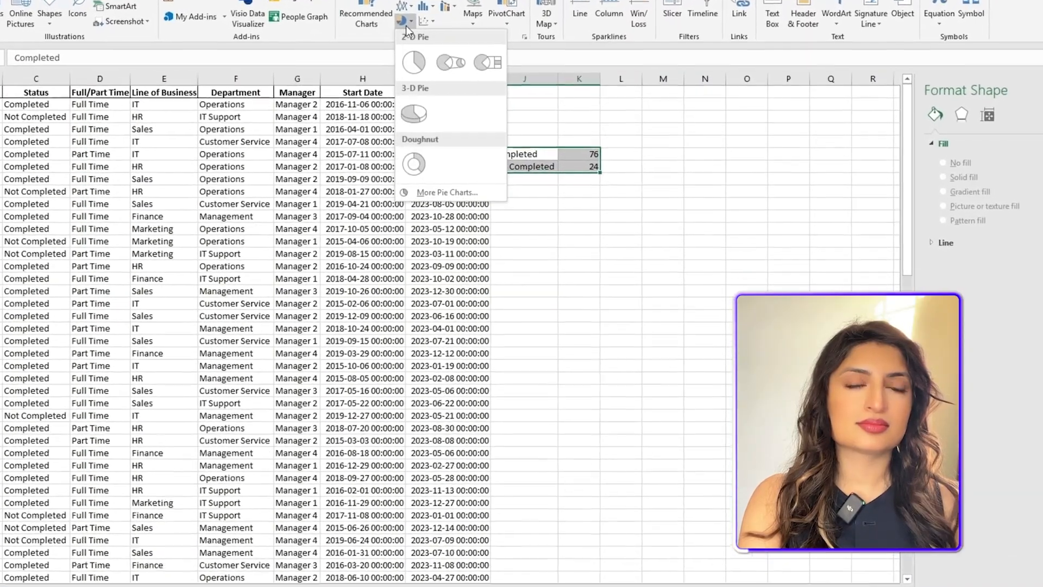
{"action": "left_click", "coordinate": [413, 61]}
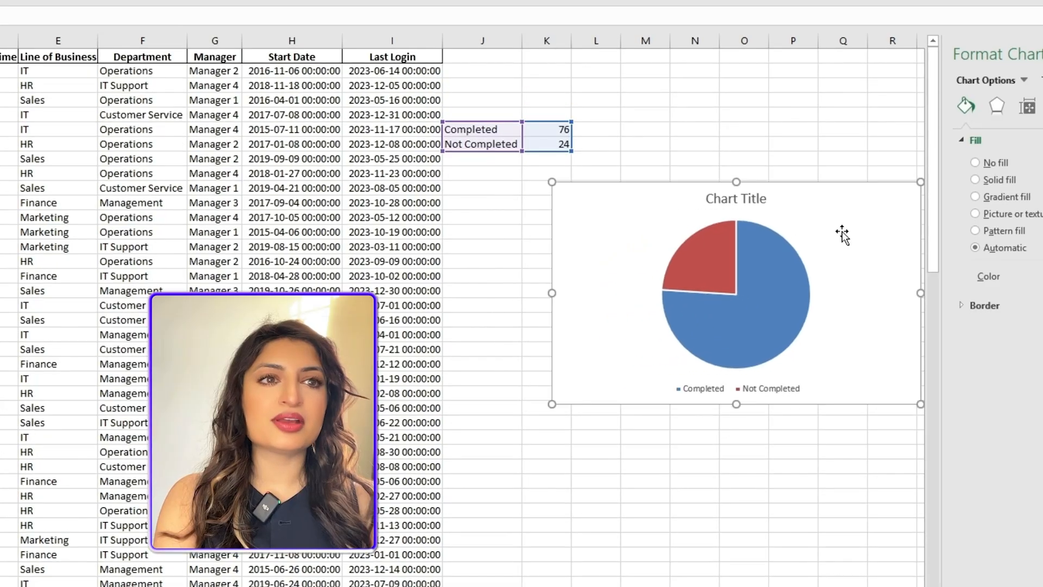
{"action": "mouse_move", "coordinate": [816, 258]}
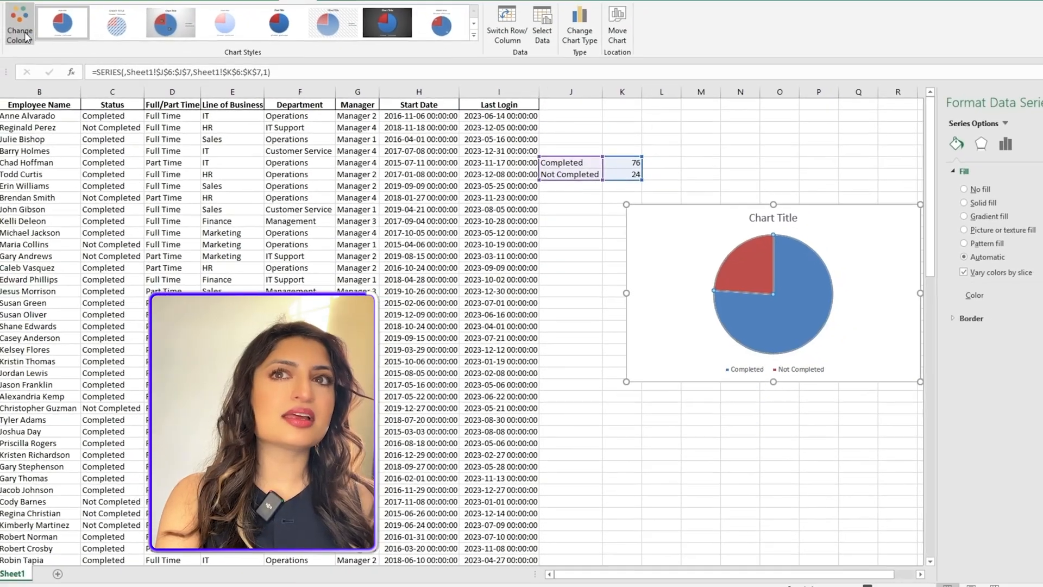
- Give the pie's data series a solid purple fill via Format Data Series
{"action": "left_click", "coordinate": [64, 50]}
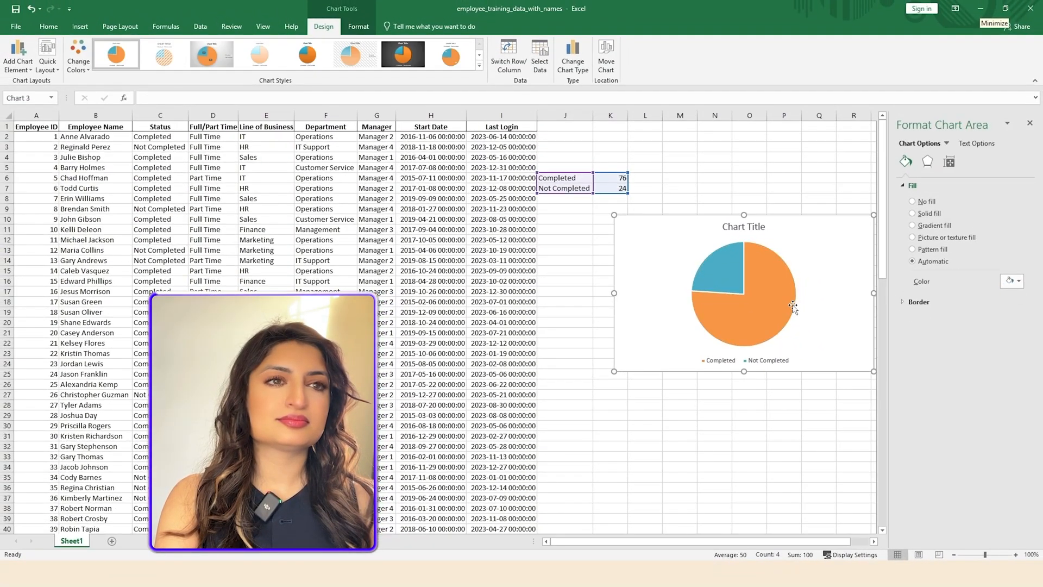
{"action": "mouse_move", "coordinate": [819, 320]}
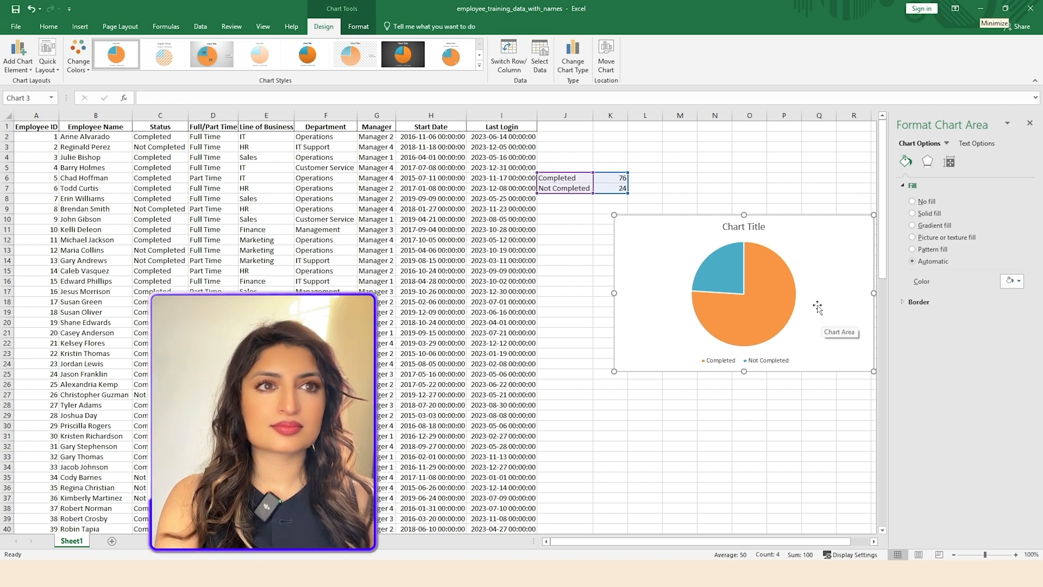
{"action": "left_click", "coordinate": [711, 276]}
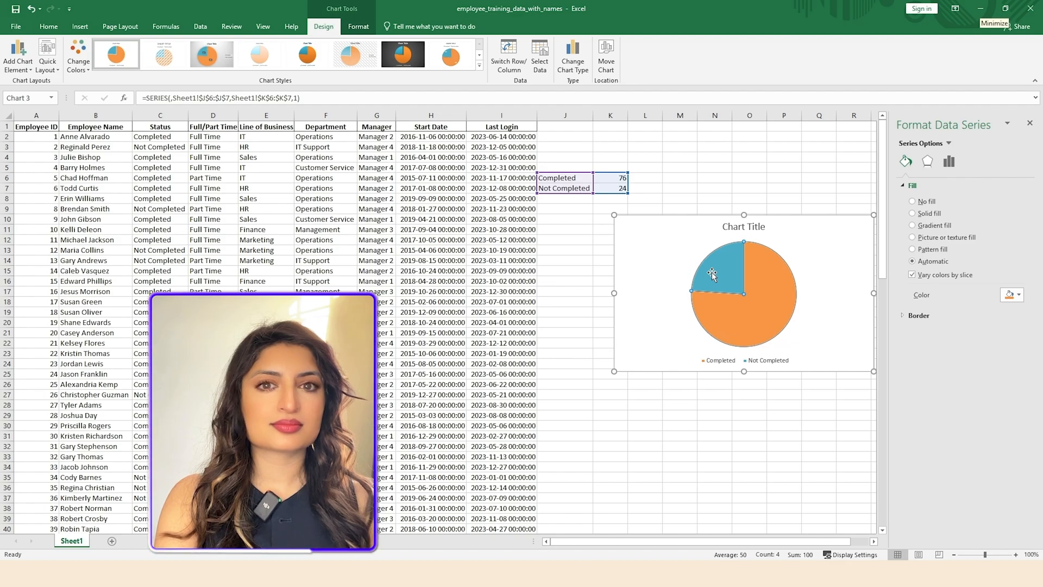
{"action": "left_click", "coordinate": [913, 214]}
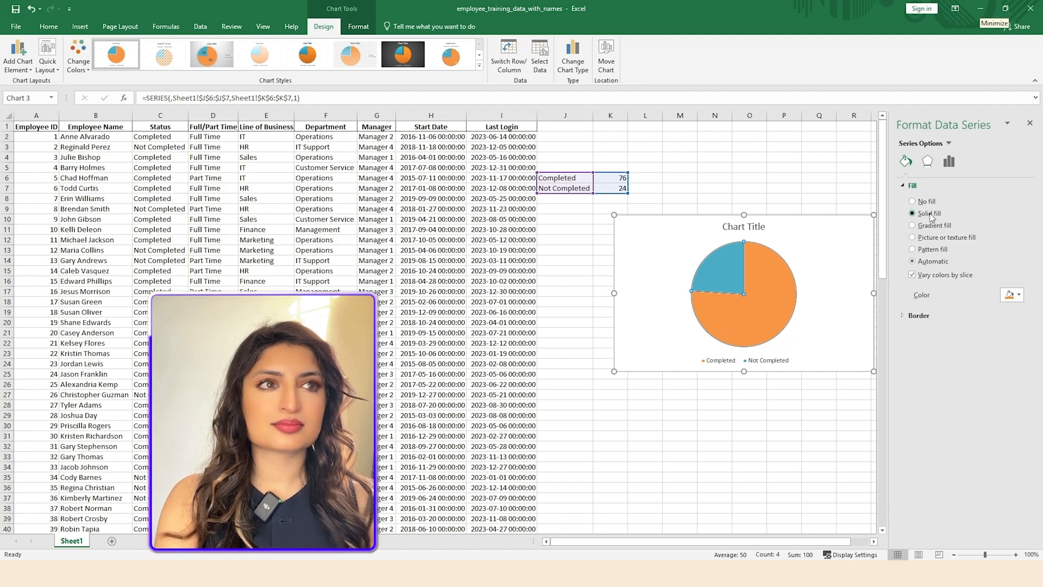
{"action": "left_click", "coordinate": [1011, 294]}
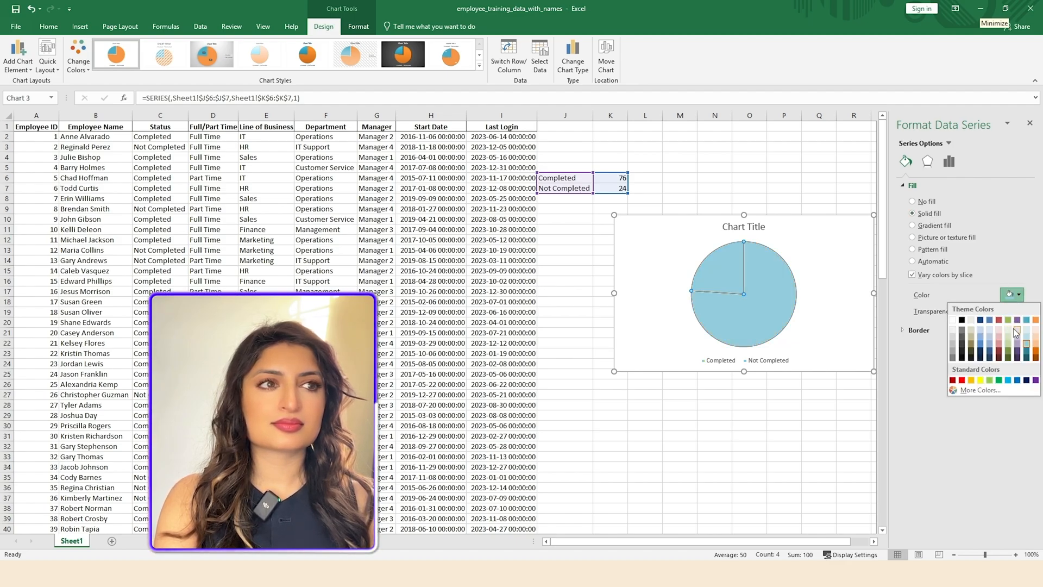
{"action": "left_click", "coordinate": [1014, 330]}
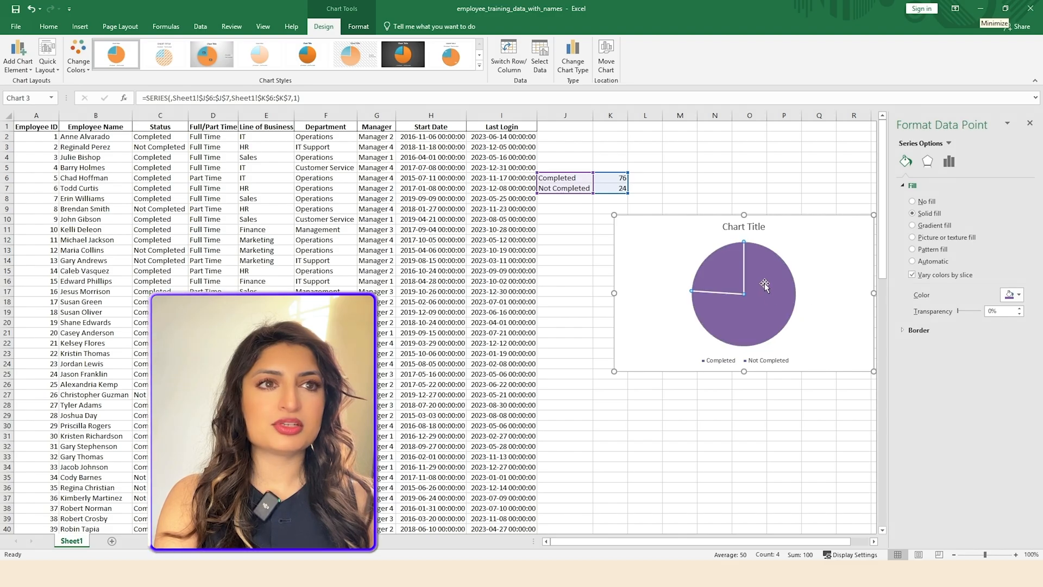
{"action": "left_click", "coordinate": [1011, 295]}
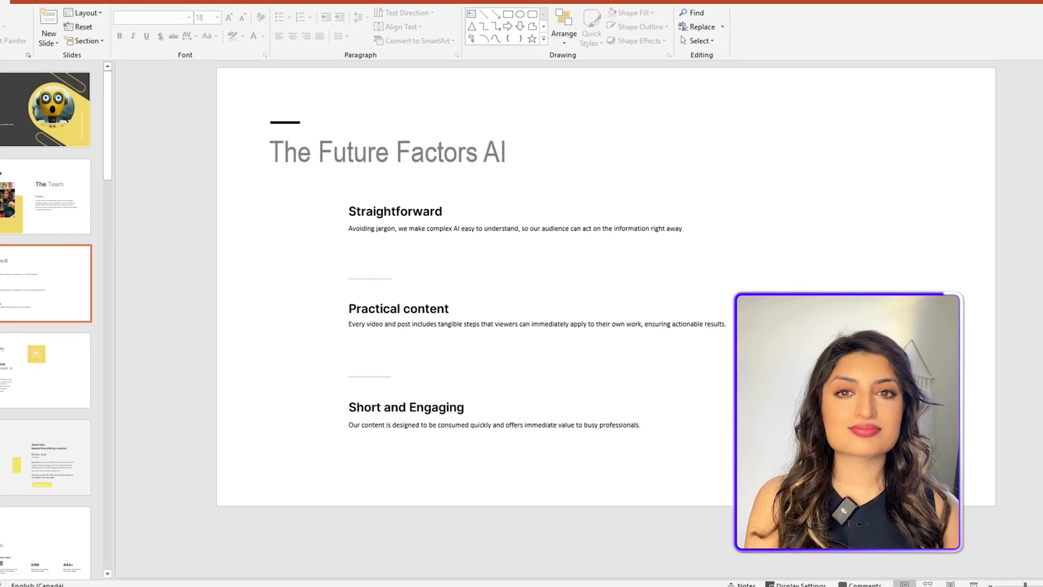
- Scroll to the third slide, 'The Future Factors AI', in the PowerPoint deck
{"action": "scroll", "scroll_direction": "down", "scroll_amount": 3}
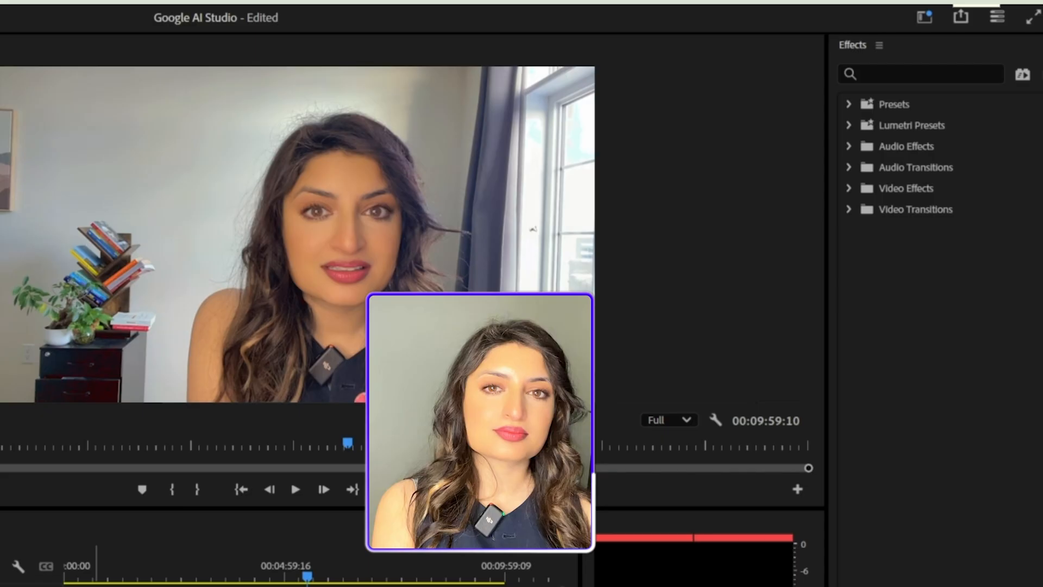
- Expand Video Effects and reveal the Blur & Sharpen effects in the Effects panel
{"action": "left_click_drag", "start_coordinate": [479, 426], "coordinate": [224, 426]}
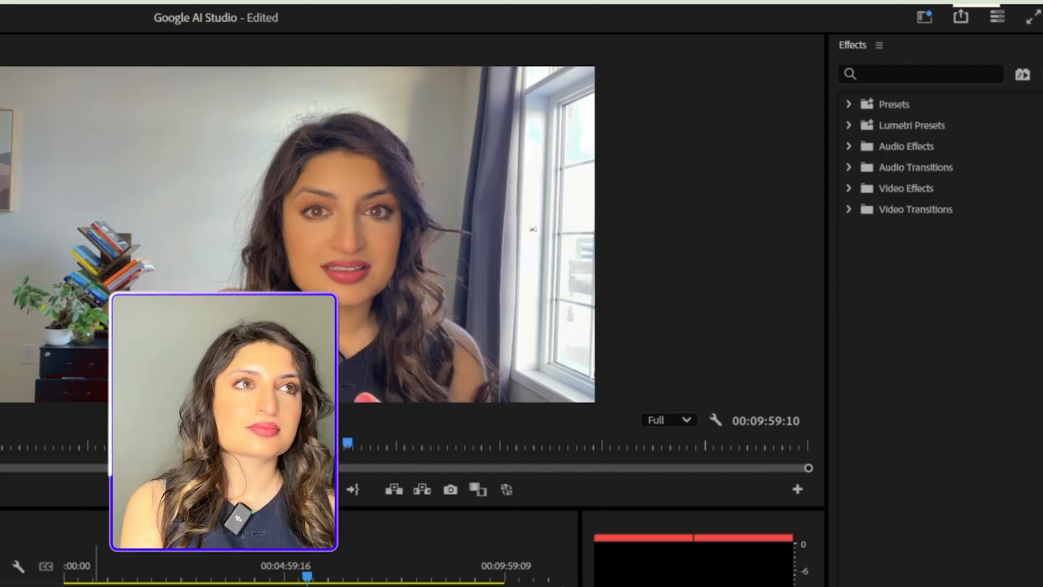
{"action": "left_click", "coordinate": [920, 72]}
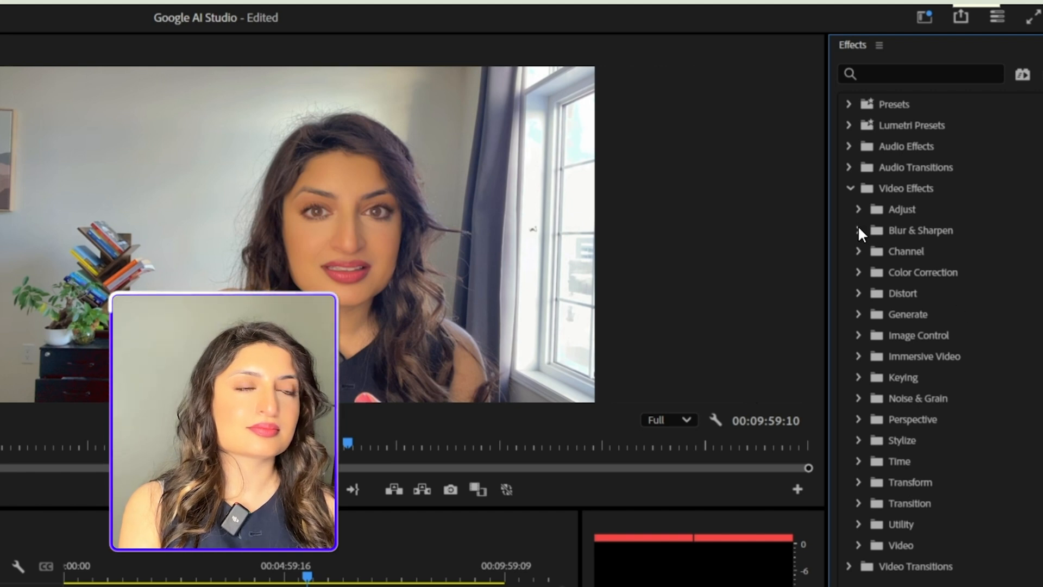
{"action": "left_click", "coordinate": [858, 231]}
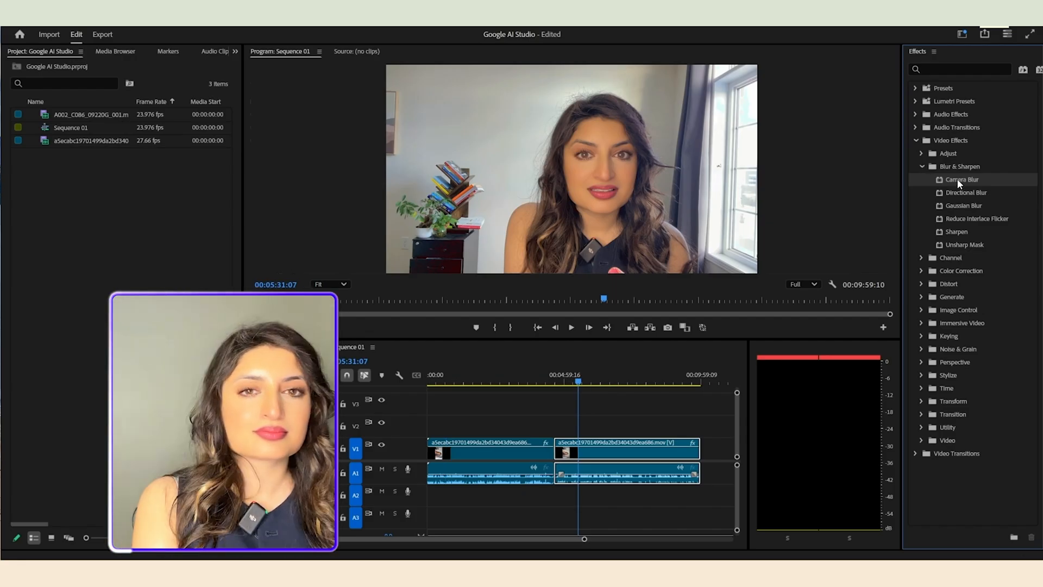
{"action": "left_click_drag", "start_coordinate": [962, 180], "coordinate": [648, 446]}
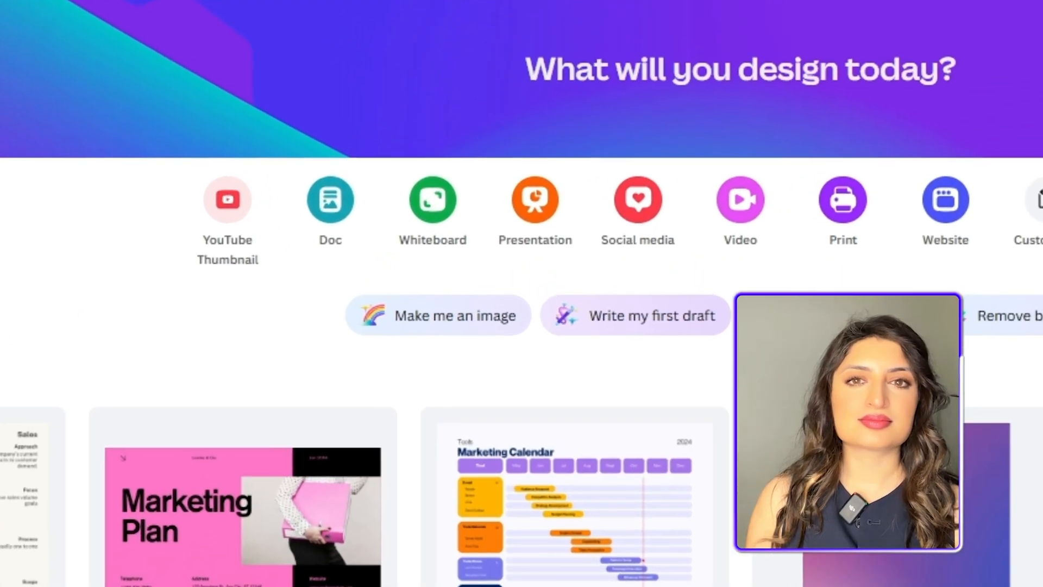
- Start a new YouTube Thumbnail design from the Canva home page
{"action": "left_click", "coordinate": [227, 199]}
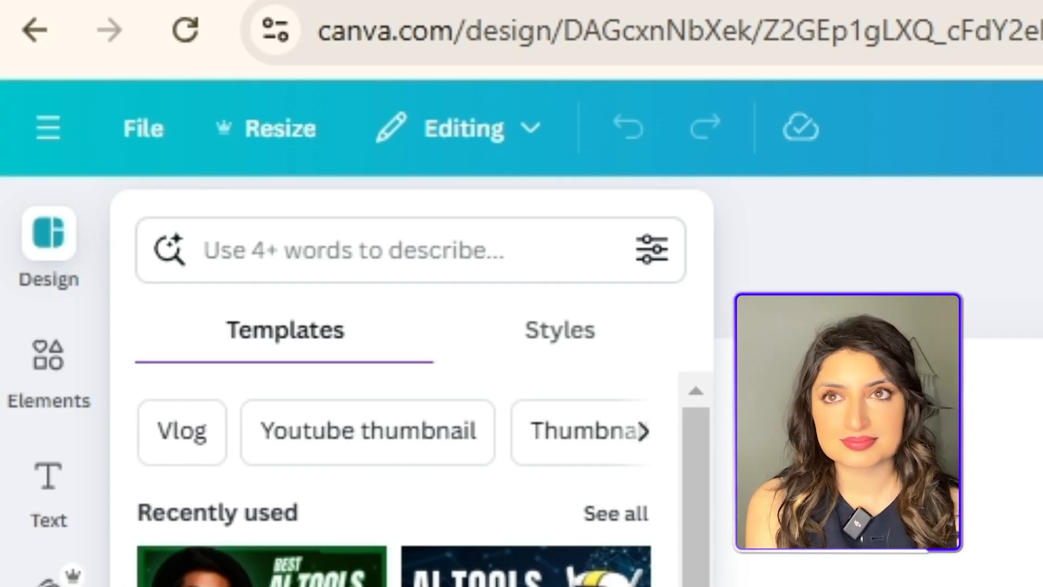
- Search templates for 'ai' and apply the green Best AI Tools thumbnail with the smiling portrait
{"action": "type", "text": "ai"}
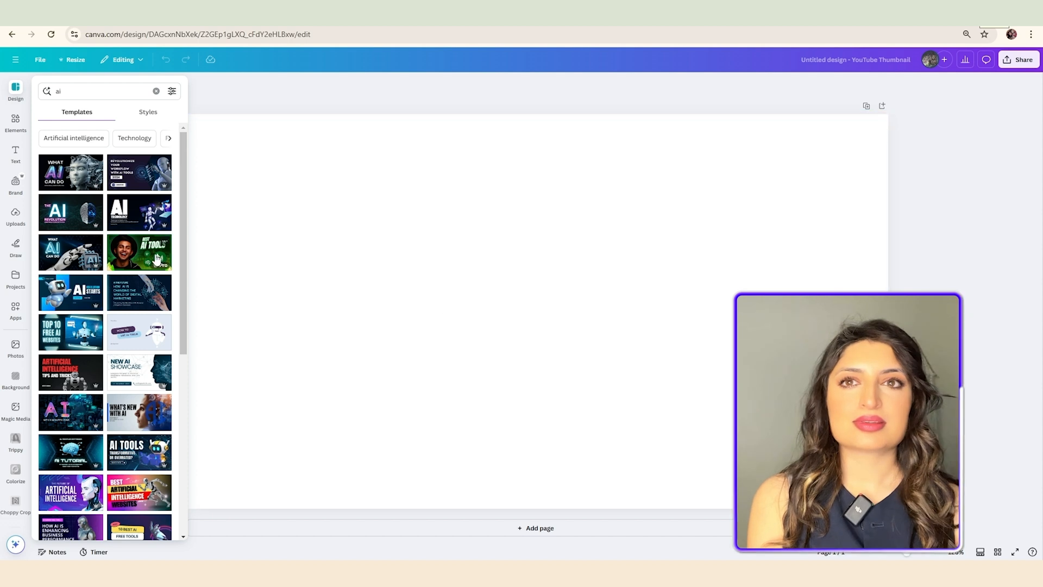
{"action": "left_click", "coordinate": [139, 251]}
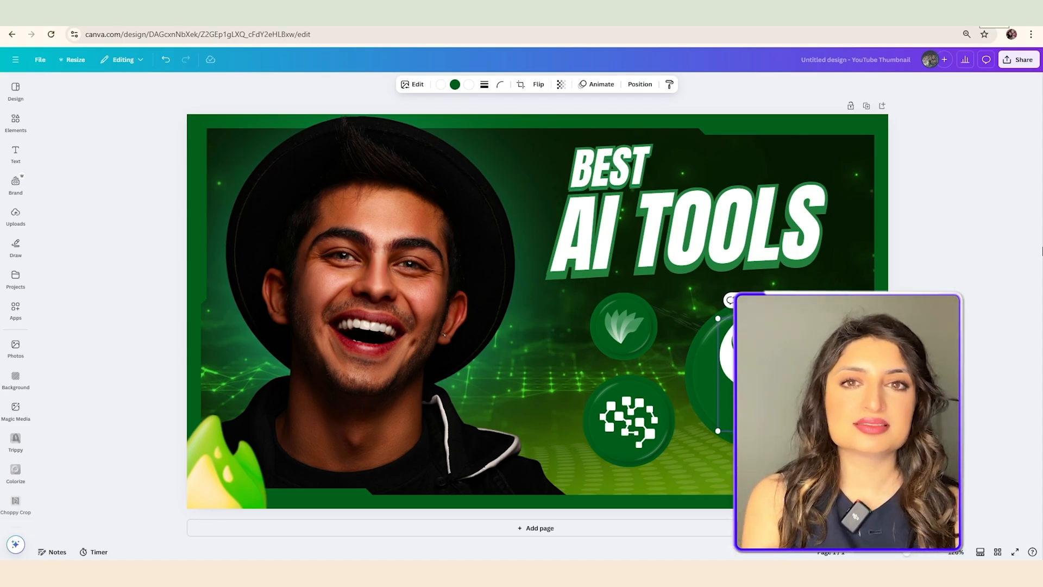
{"action": "left_click", "coordinate": [968, 242]}
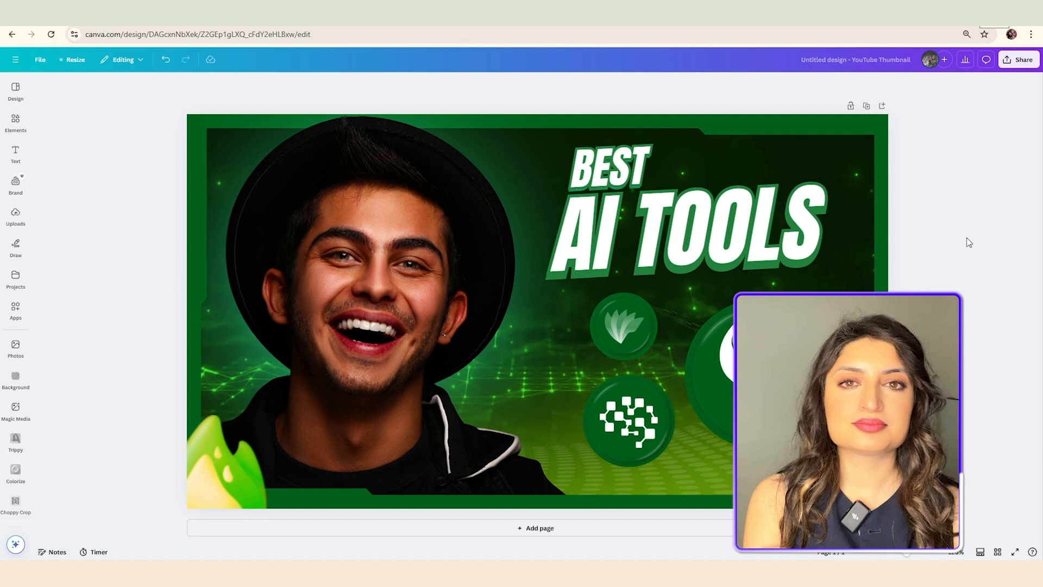